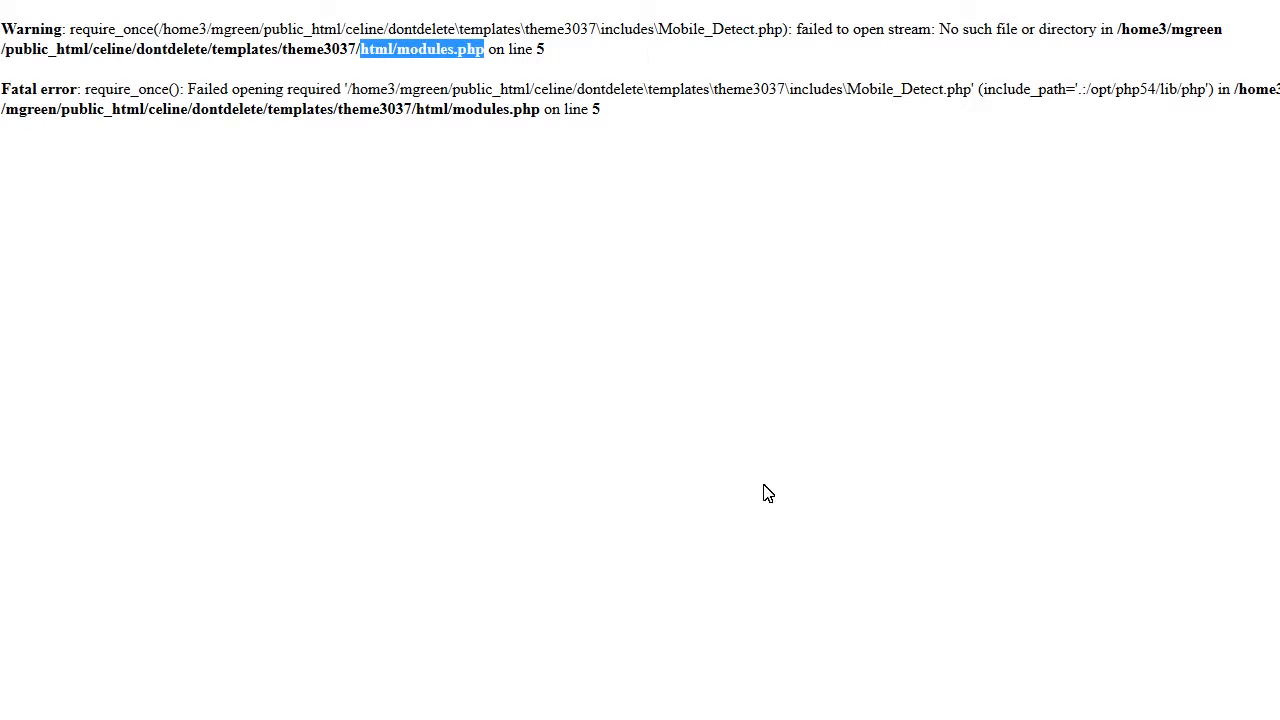
mouse_move(503, 80)
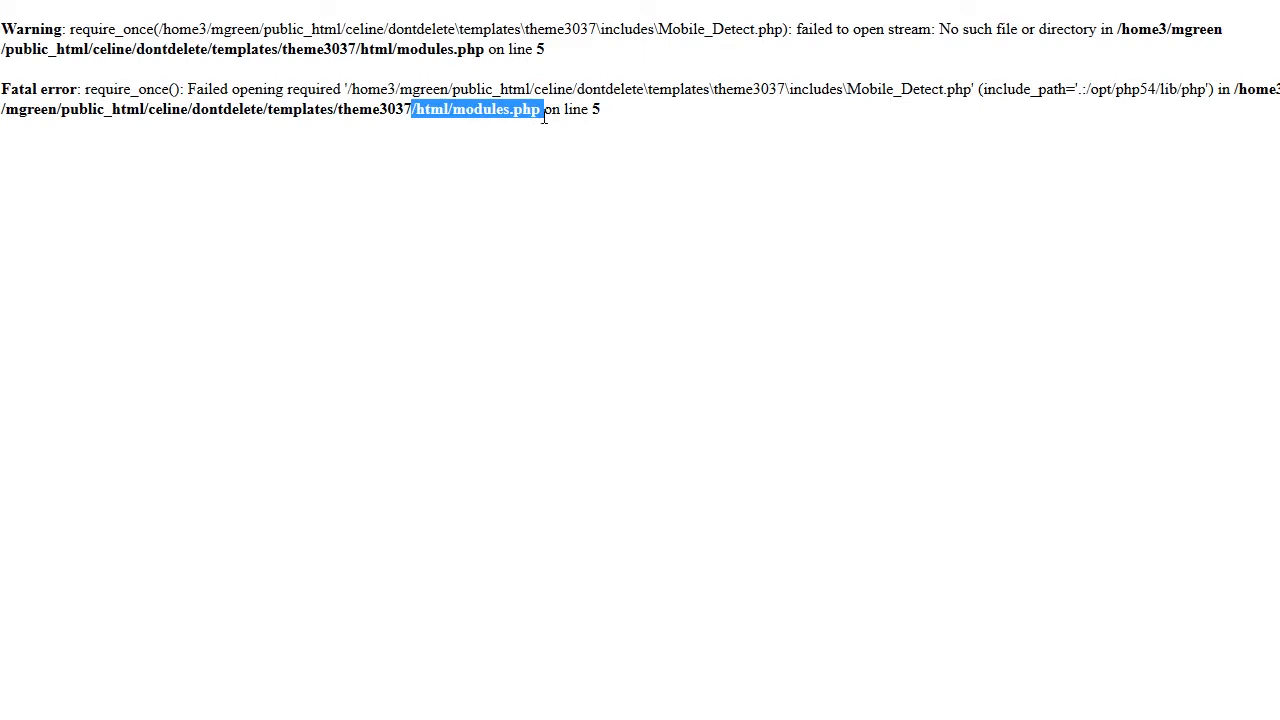
Browse to the templates/theme3037/html folder and open modules.php in the editor
left_click(560, 13)
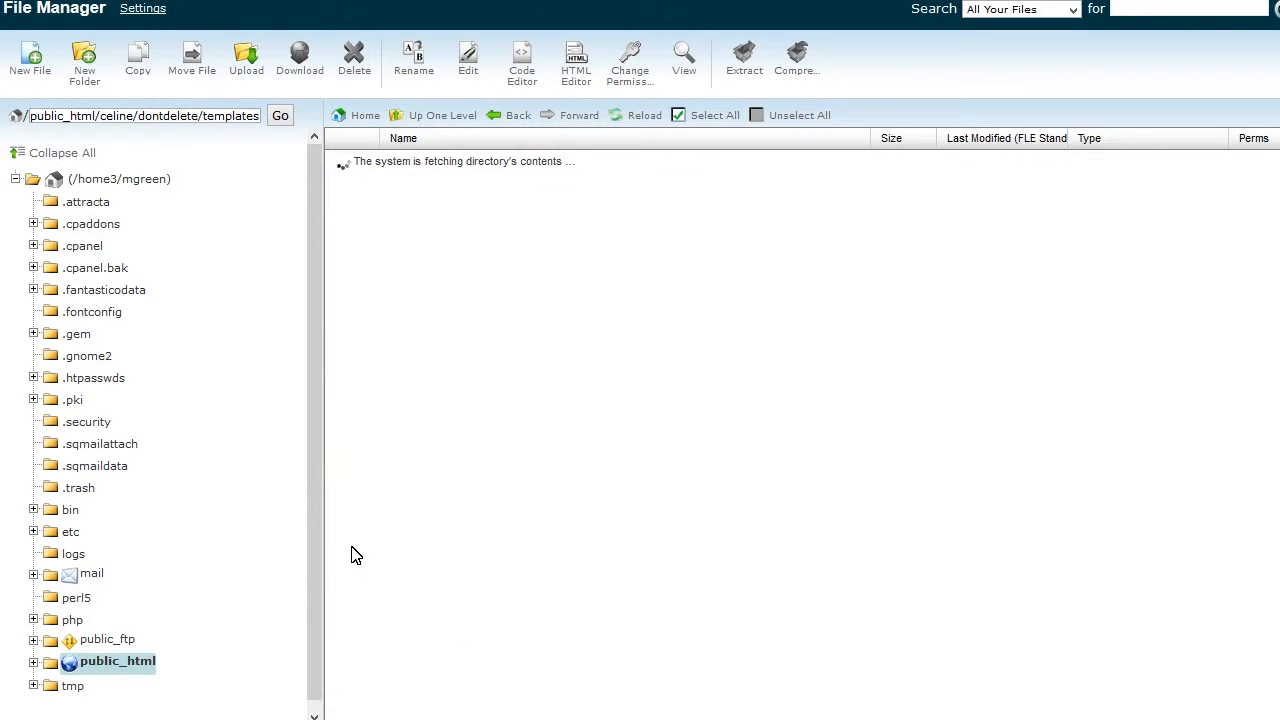
left_click(399, 218)
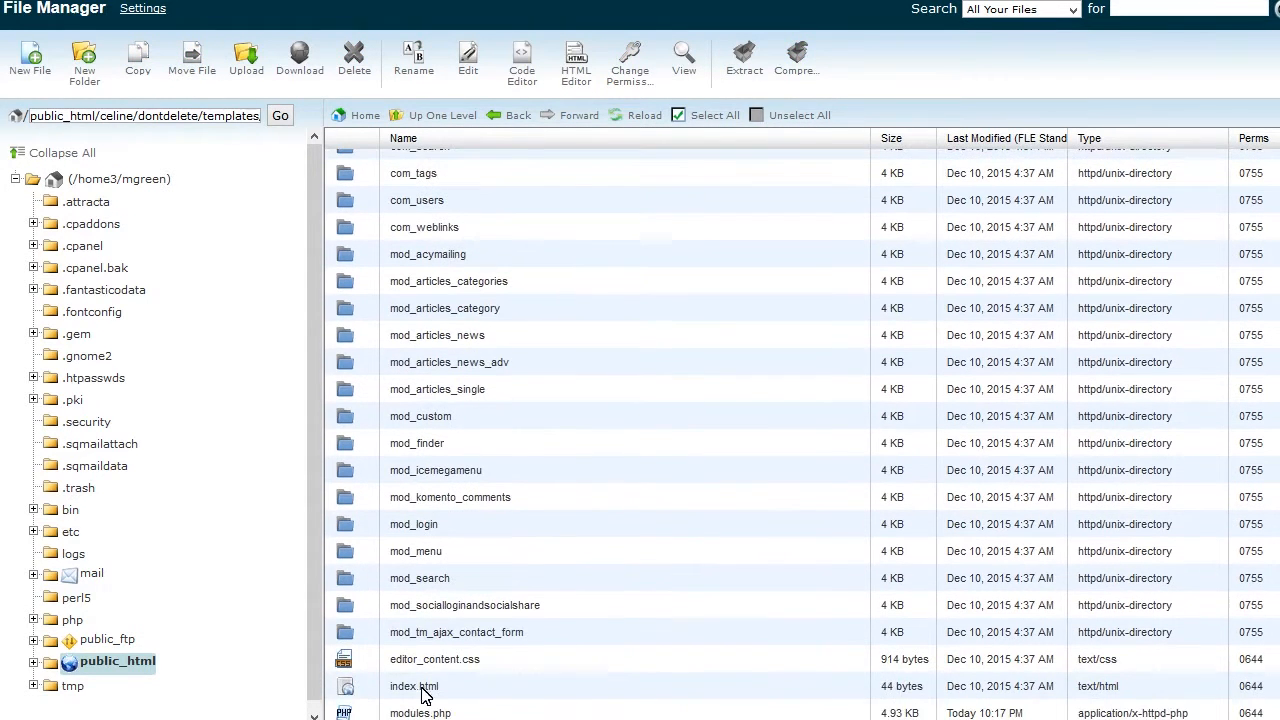
double_click(413, 686)
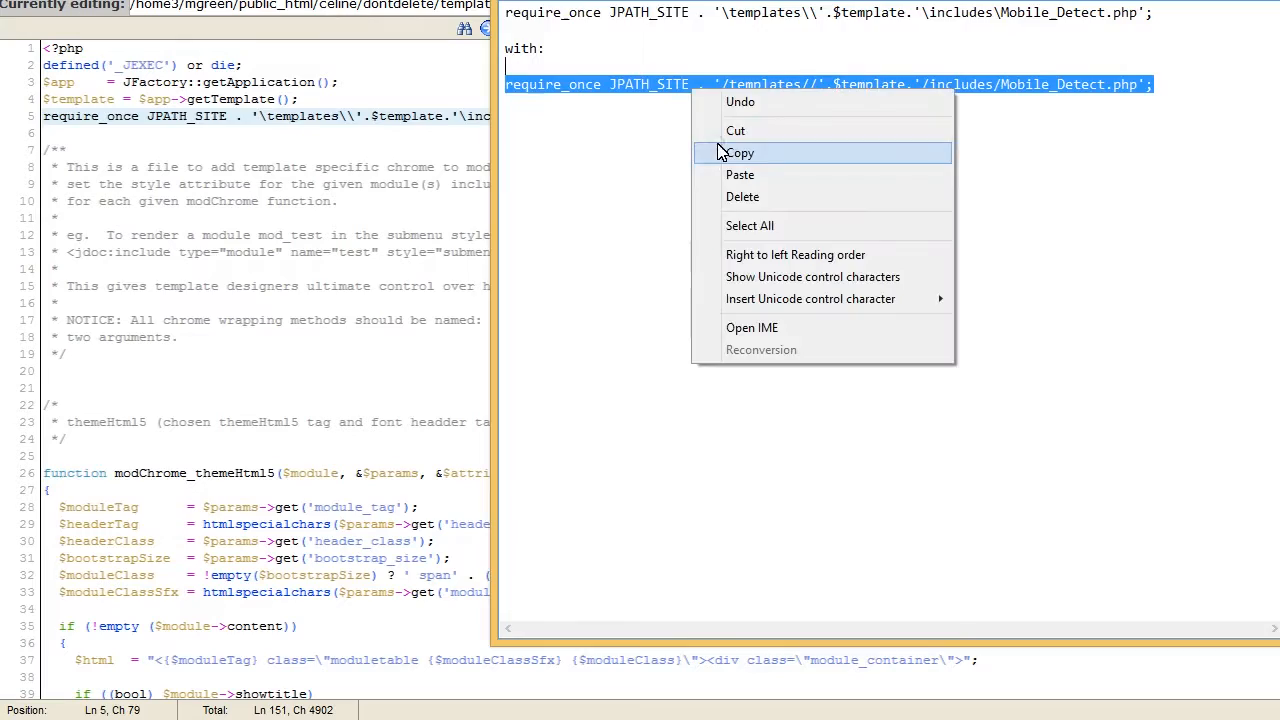
Copy the corrected forward-slash require_once line for Mobile_Detect.php from the notes
left_click(740, 174)
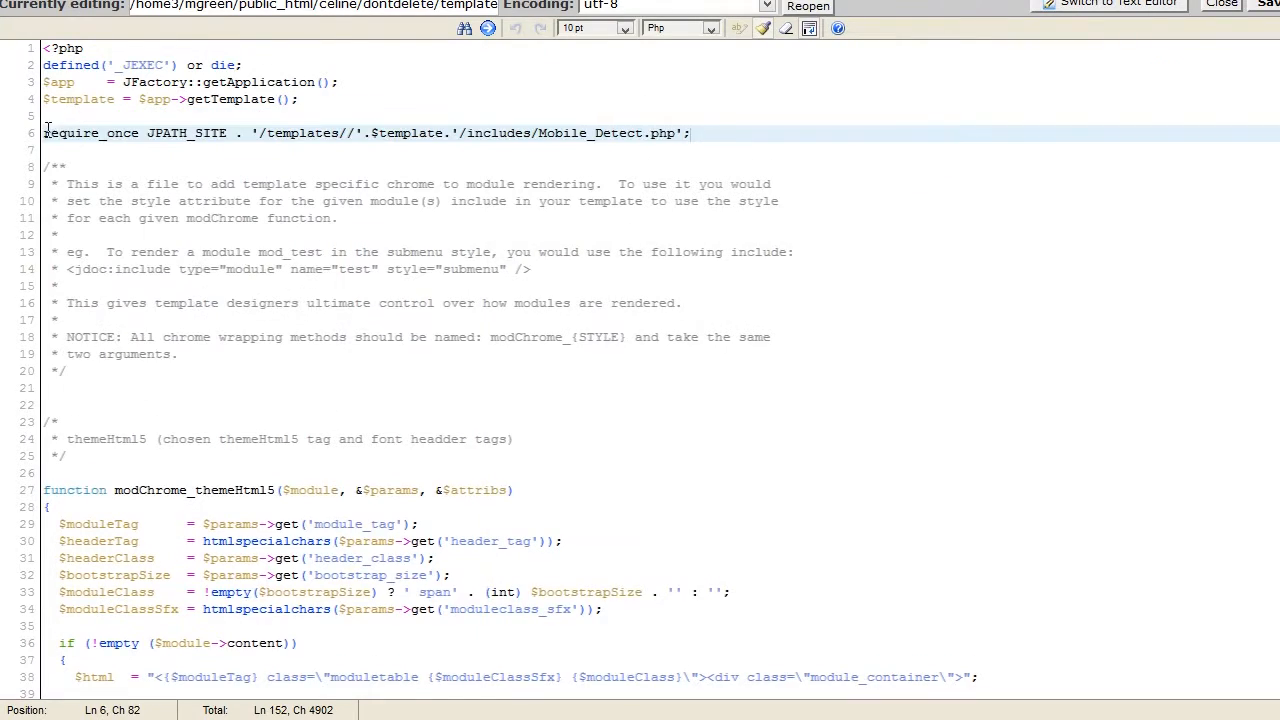